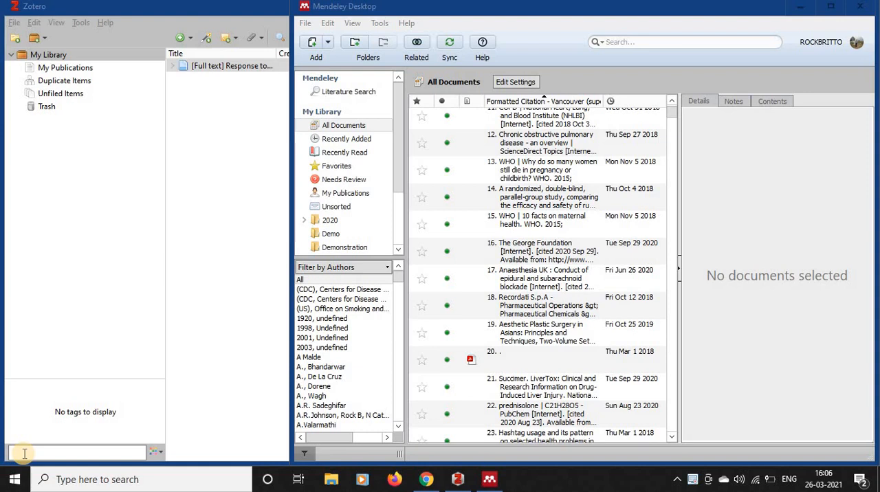
mouse_move(150, 351)
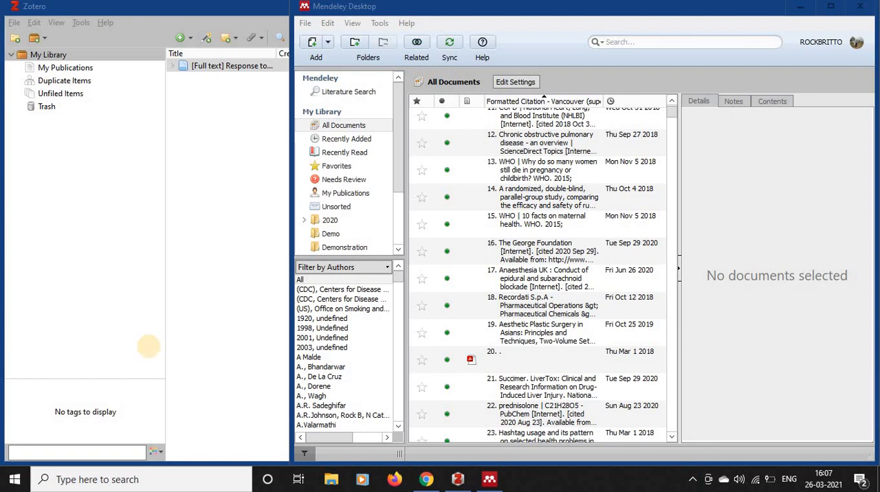
mouse_move(151, 352)
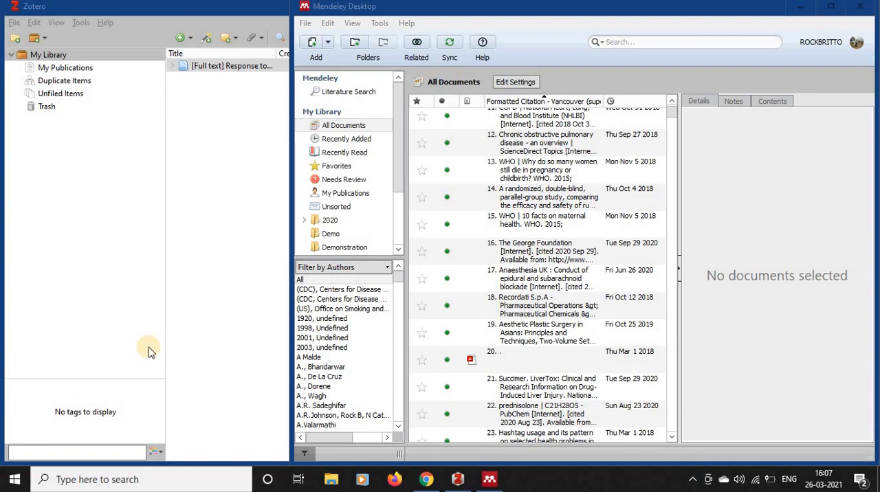
mouse_move(148, 347)
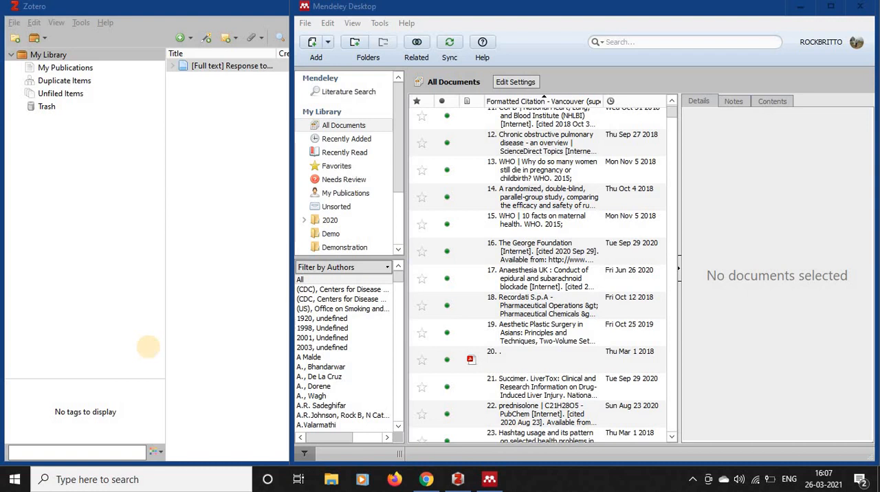
mouse_move(152, 353)
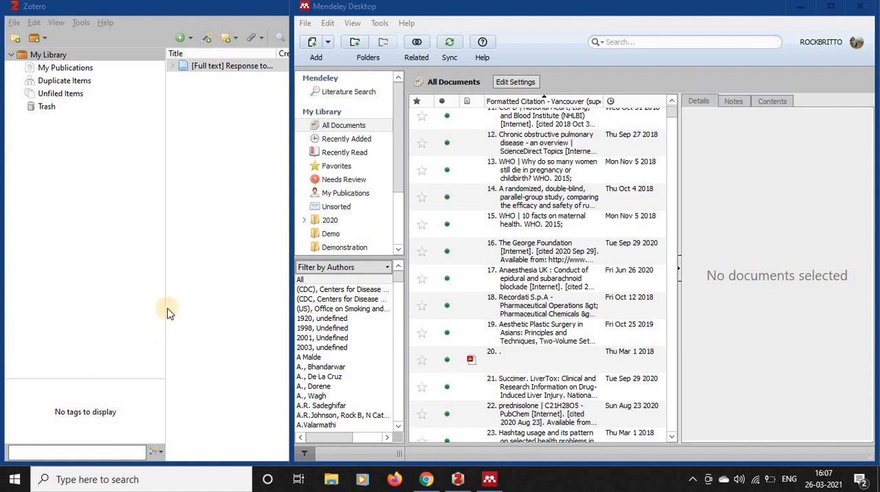
mouse_move(186, 307)
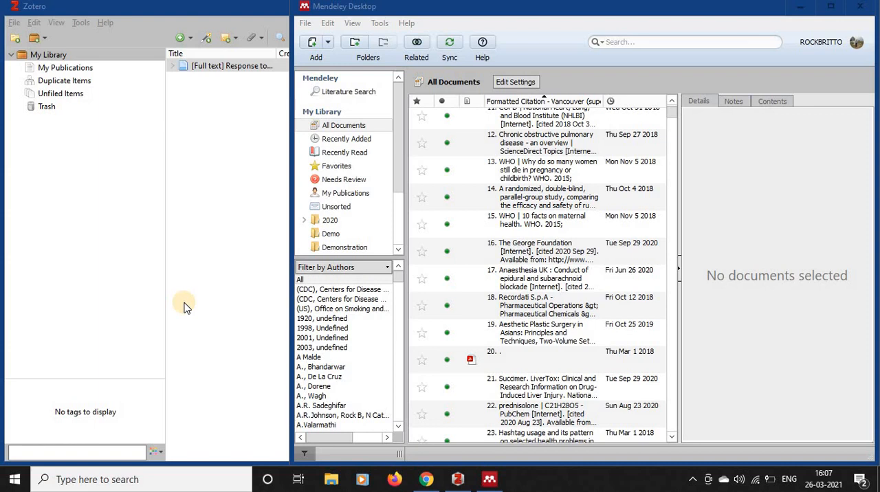
mouse_move(192, 306)
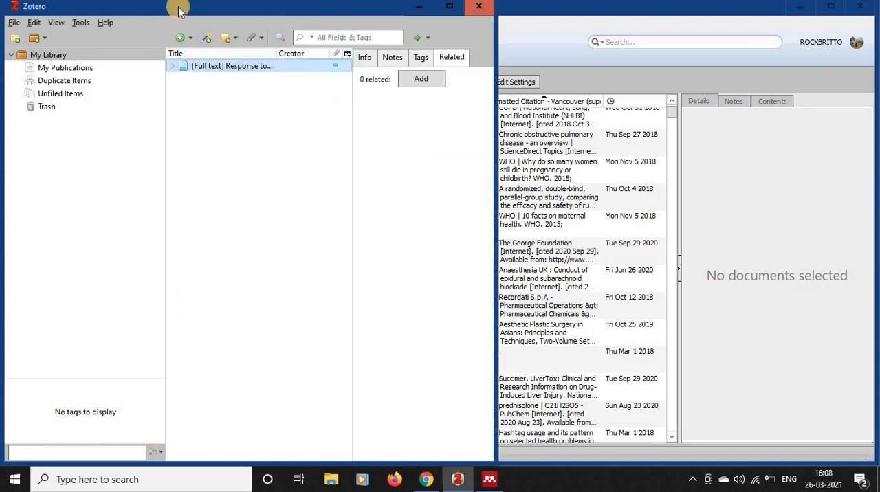
mouse_move(230, 97)
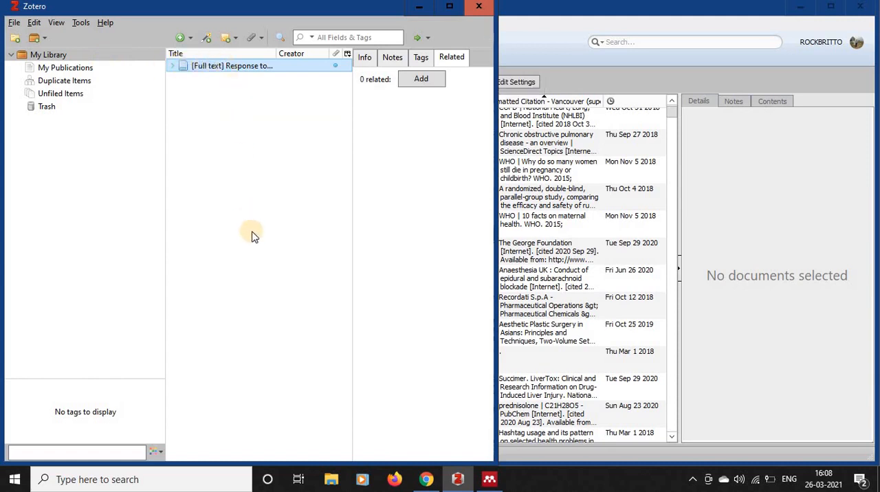
Step: Show the Info details of the saved web page item: title, URL, added and modified dates
click(364, 57)
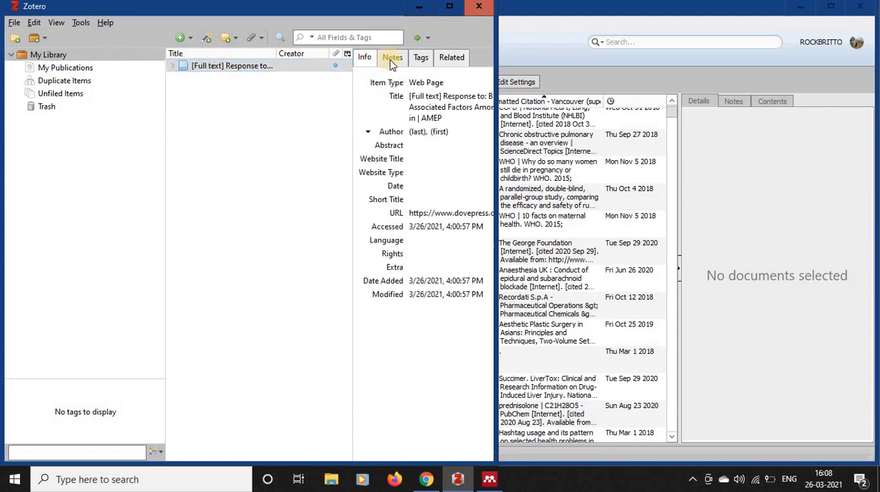
mouse_move(421, 57)
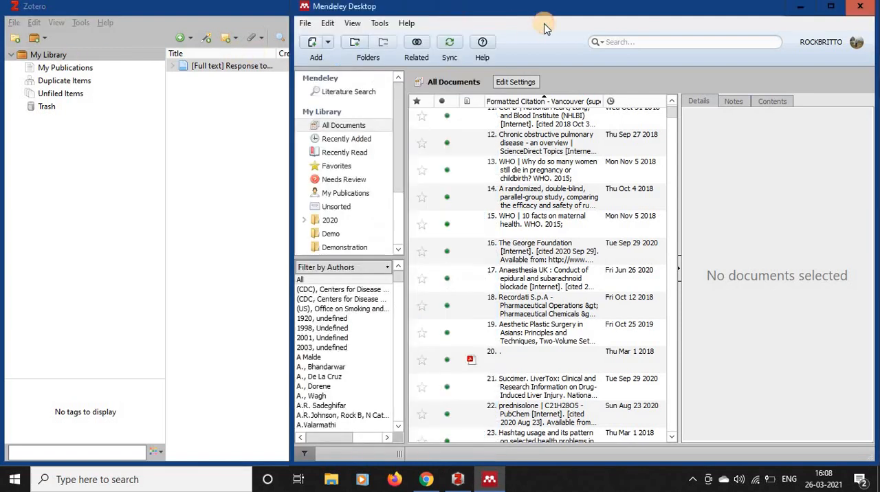
mouse_move(344, 247)
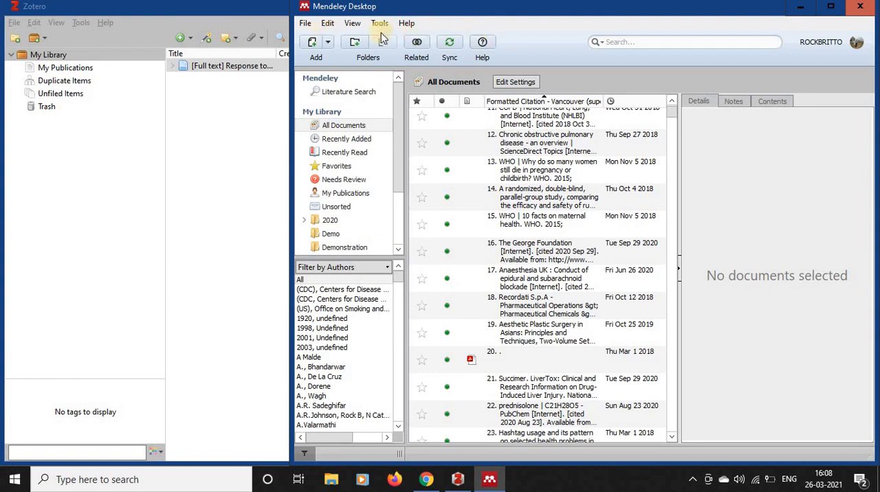
mouse_move(459, 42)
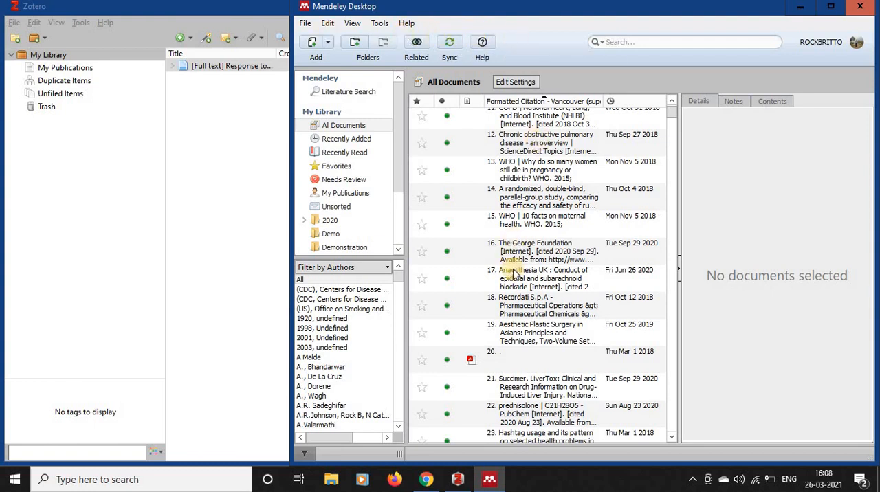
Step: Show the Details of the first library document, the Bimalleolar Left Ankle Fracture web page
scroll(up, 3)
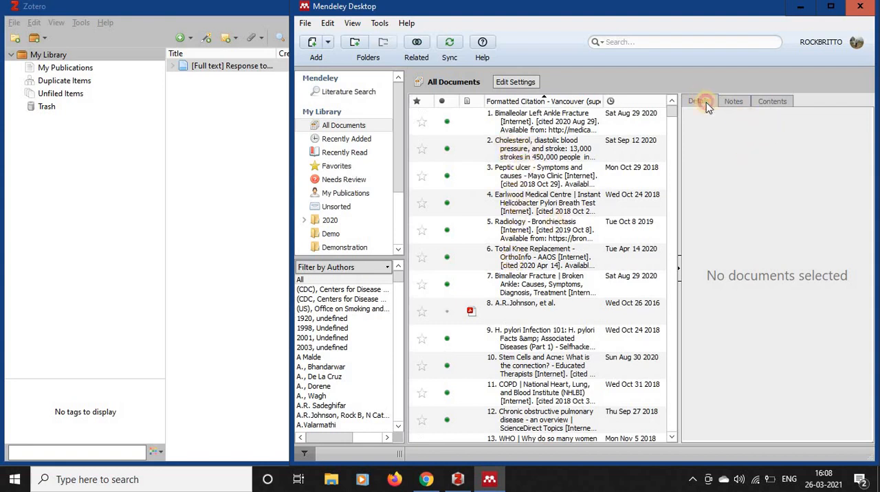
click(544, 121)
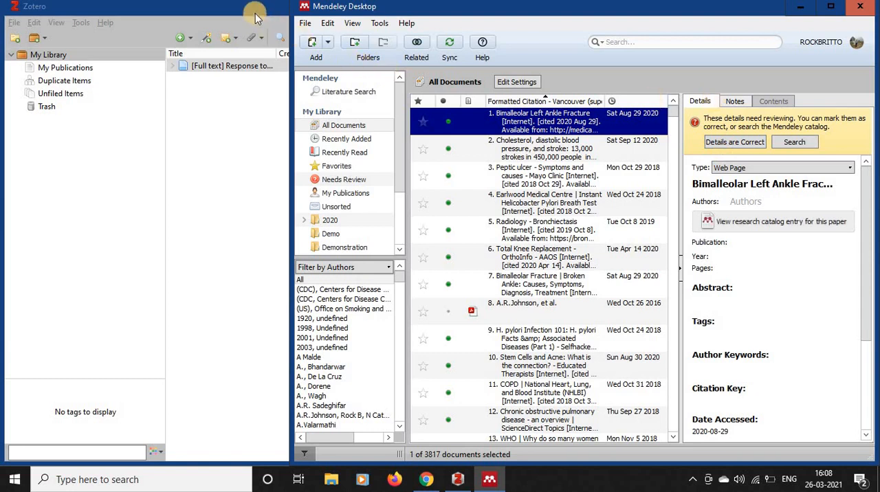
mouse_move(539, 22)
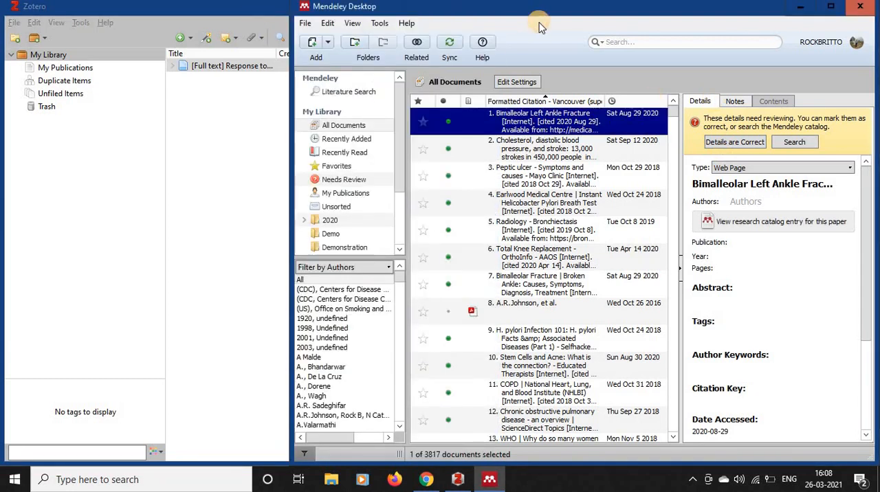
mouse_move(492, 28)
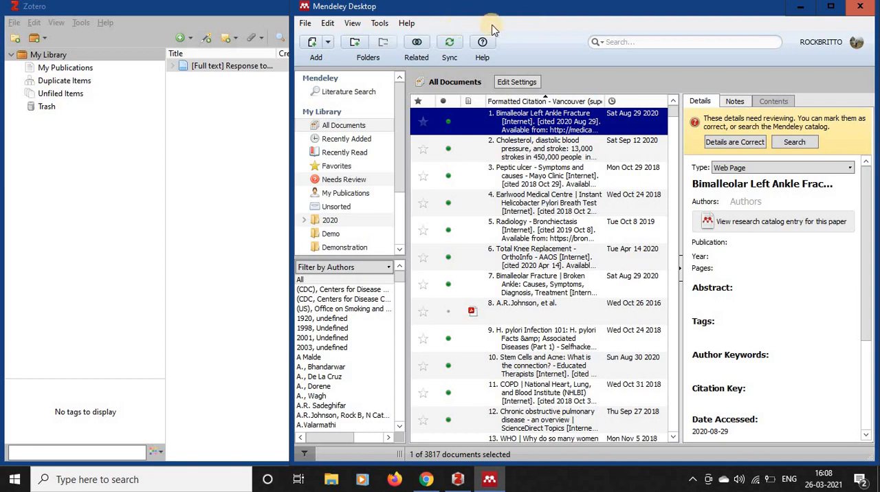
mouse_move(514, 31)
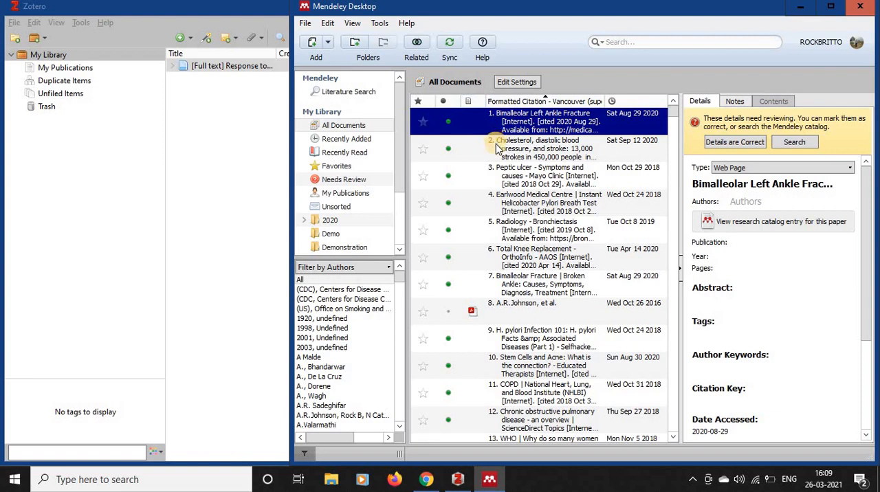
click(543, 147)
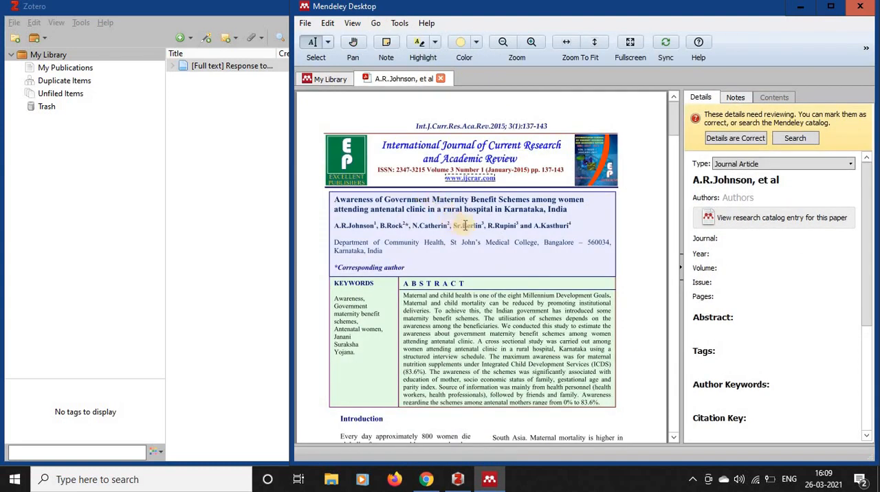
scroll(down, 3)
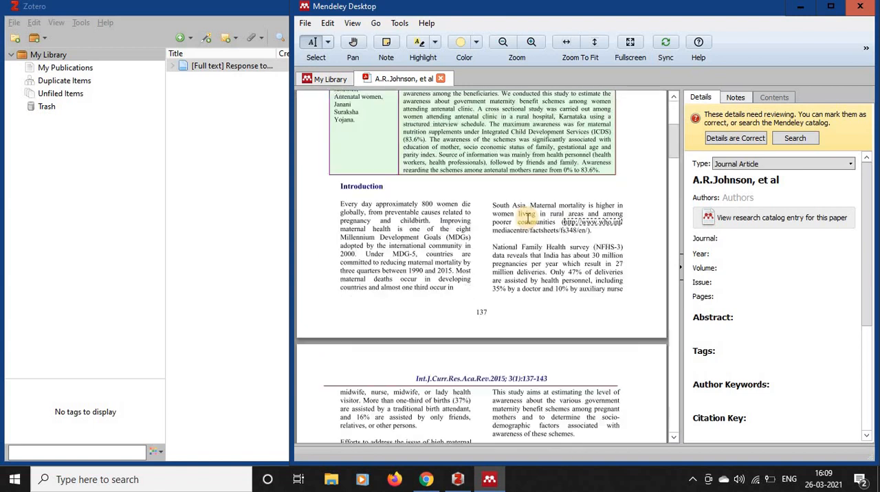
scroll(down, 3)
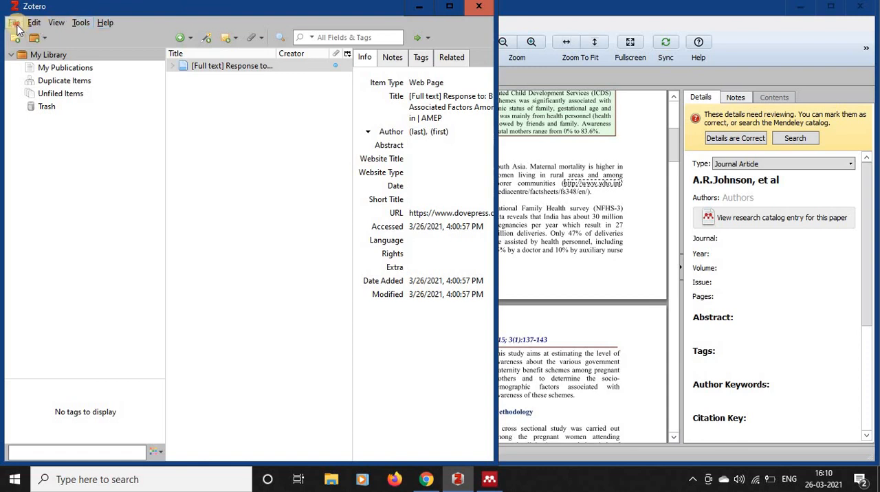
click(12, 22)
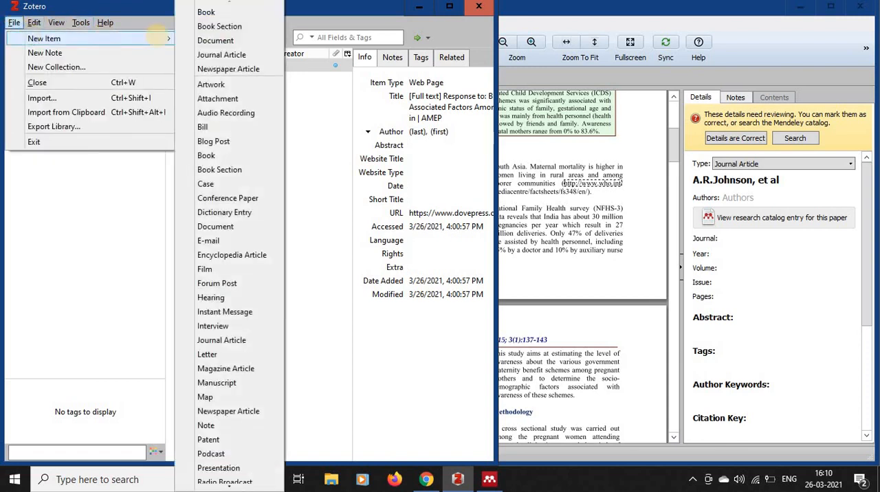
mouse_move(202, 127)
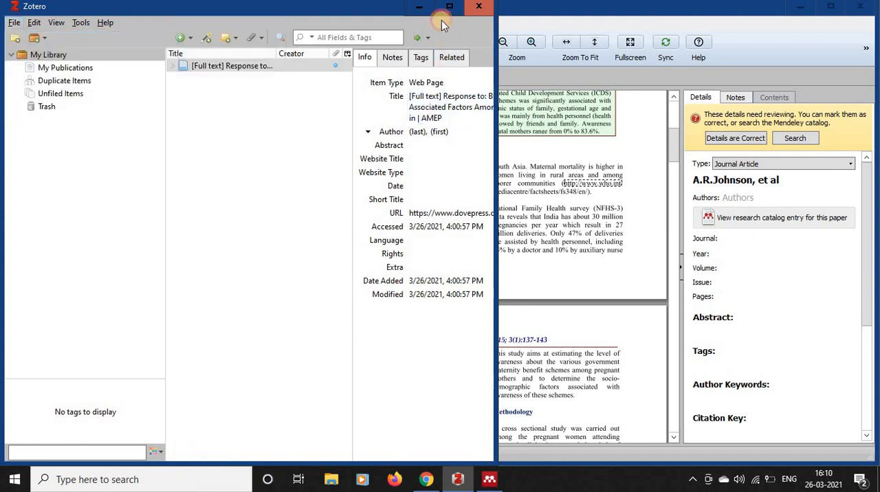
mouse_move(464, 24)
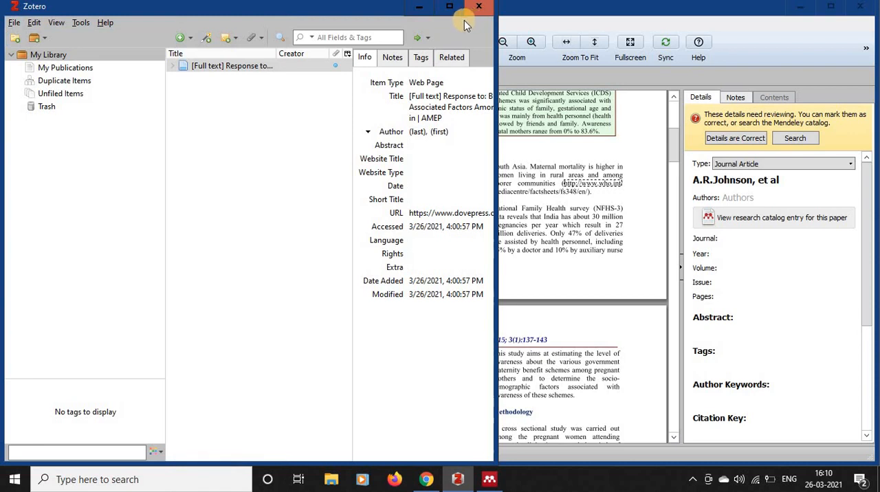
click(489, 479)
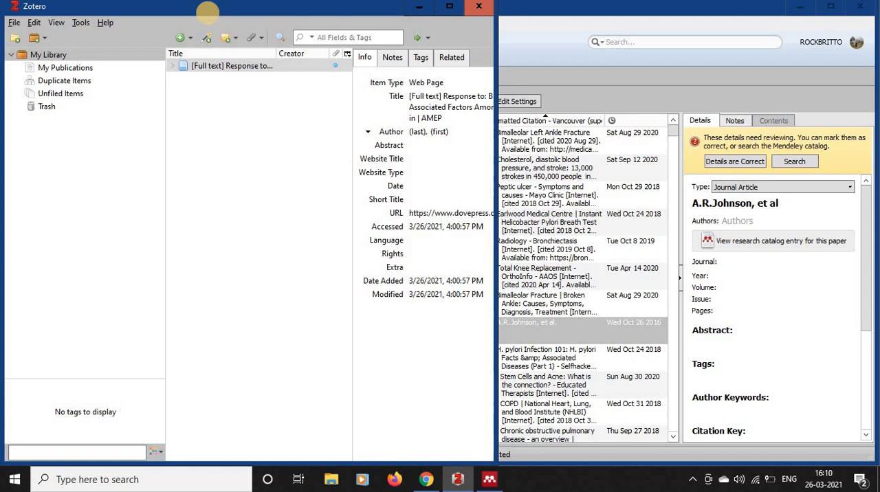
mouse_move(210, 15)
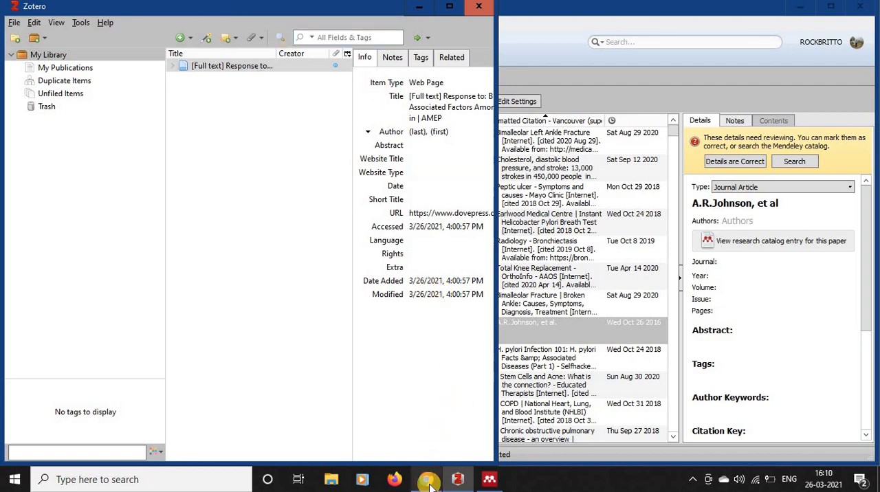
click(428, 479)
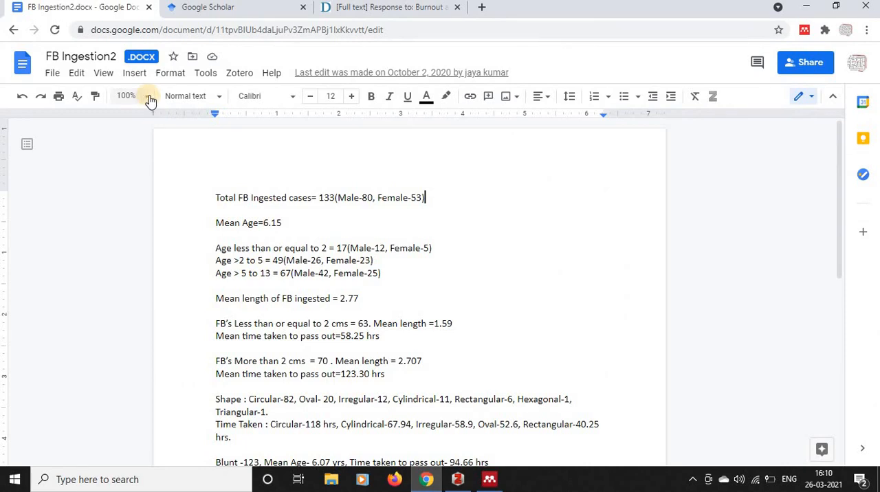
click(239, 72)
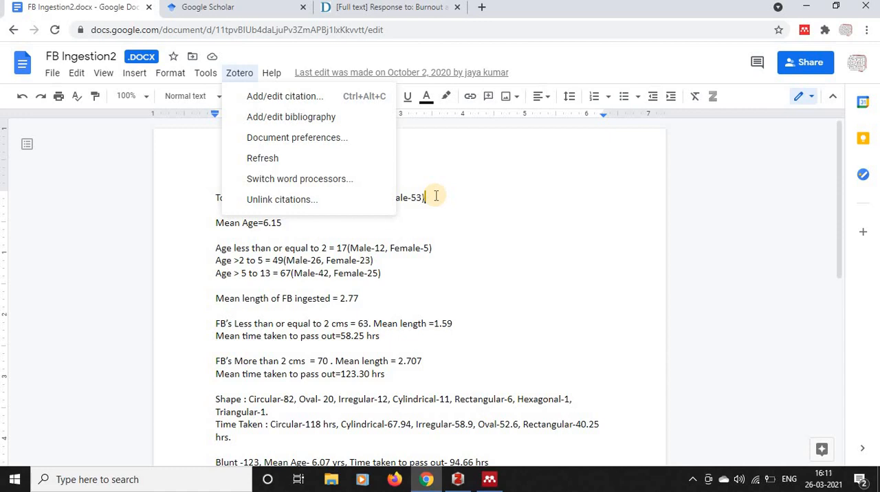
click(170, 72)
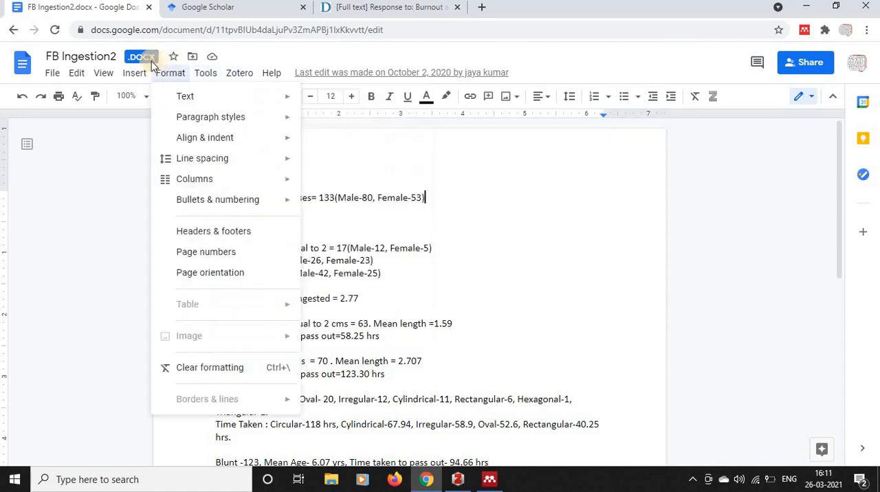
click(239, 72)
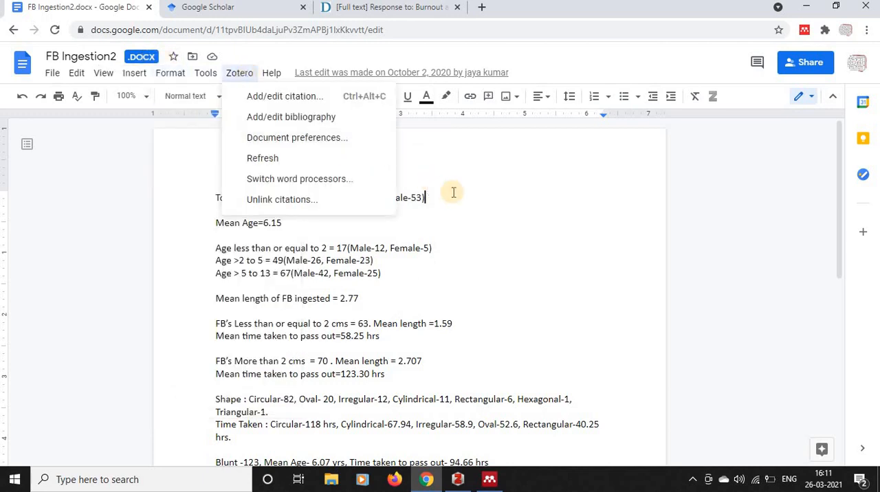
mouse_move(495, 359)
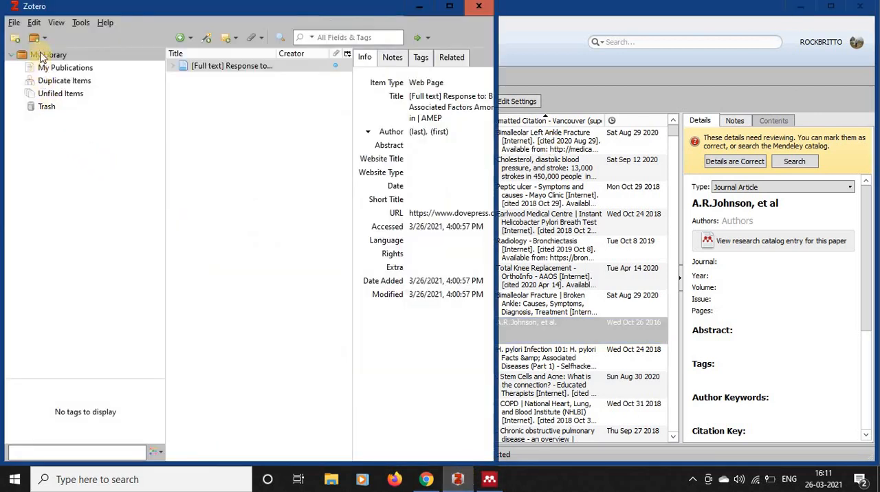
Step: Bring the FB Ingestion2 Google Doc in Chrome back to the front
click(13, 22)
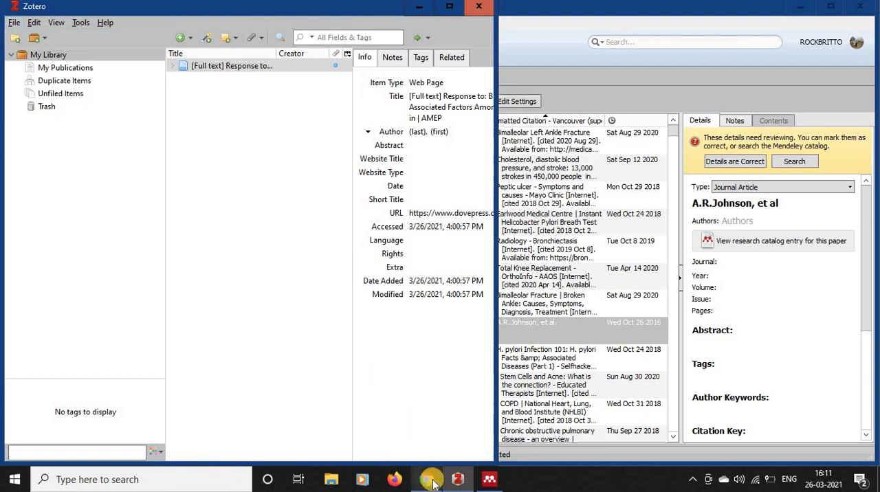
click(426, 479)
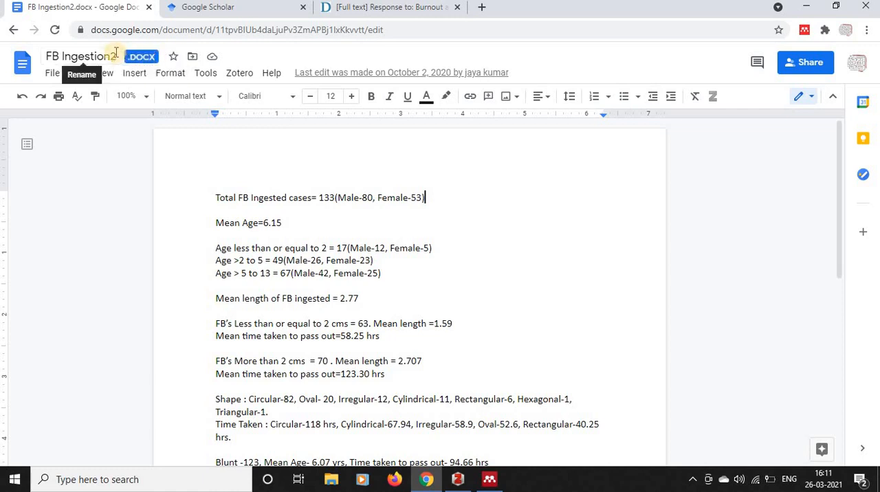
mouse_move(239, 72)
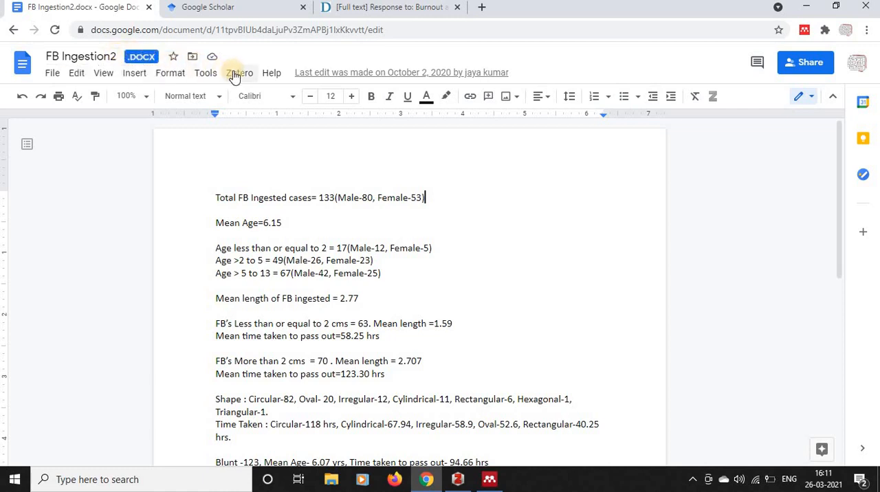
mouse_move(308, 61)
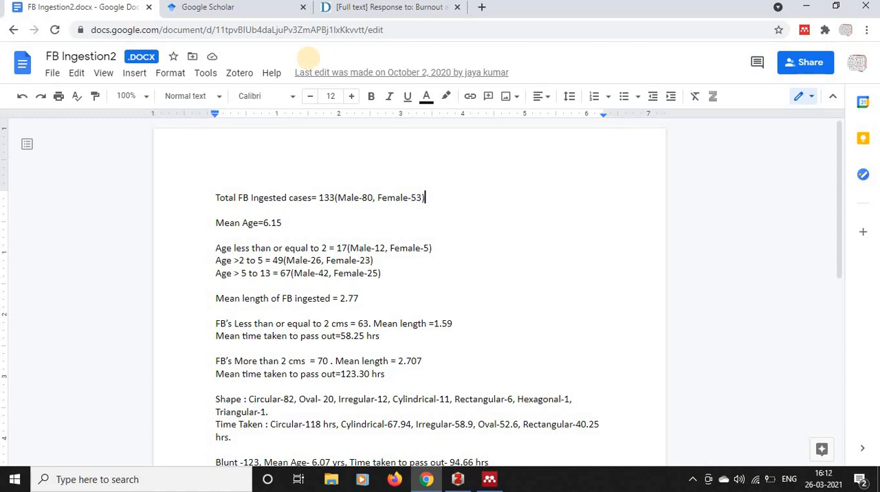
mouse_move(309, 61)
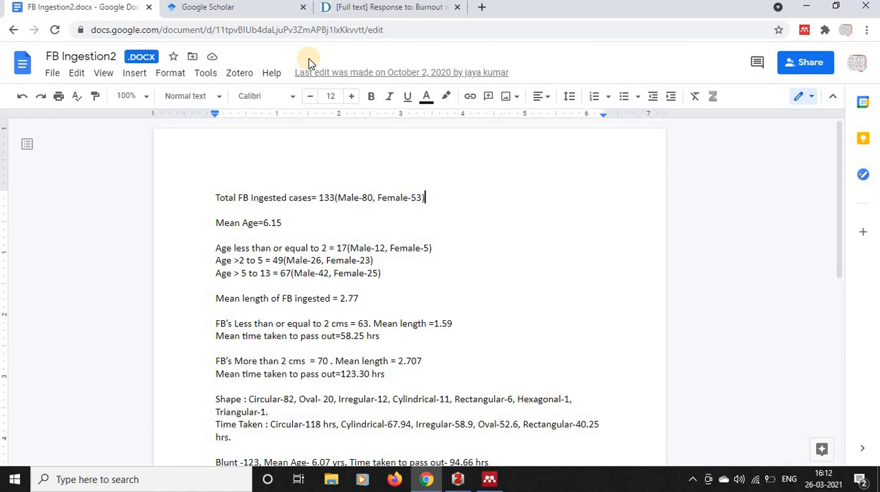
mouse_move(310, 62)
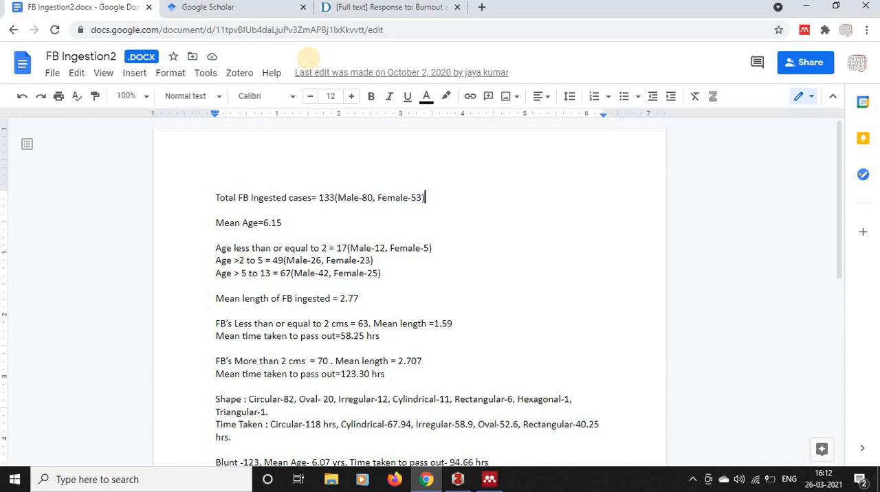